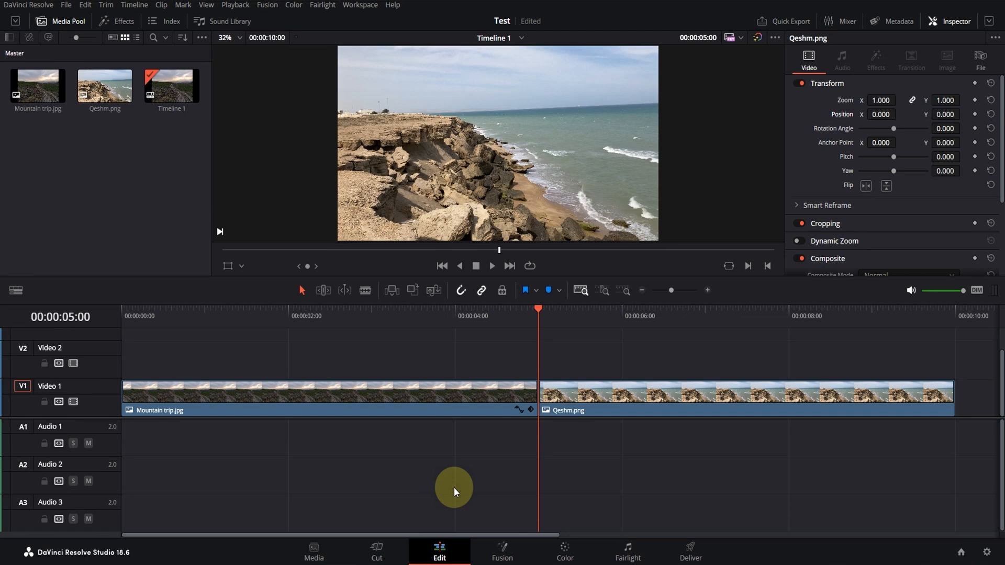
mouse_move(537, 548)
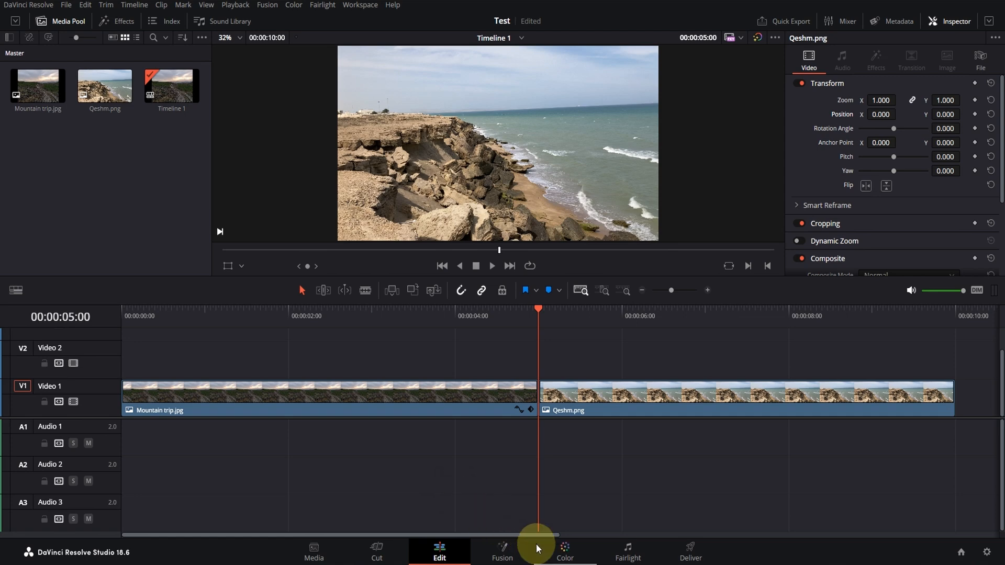
Step: Load the Mountain trip.jpg clip on the Color page with the Nodes panel visible
click(565, 553)
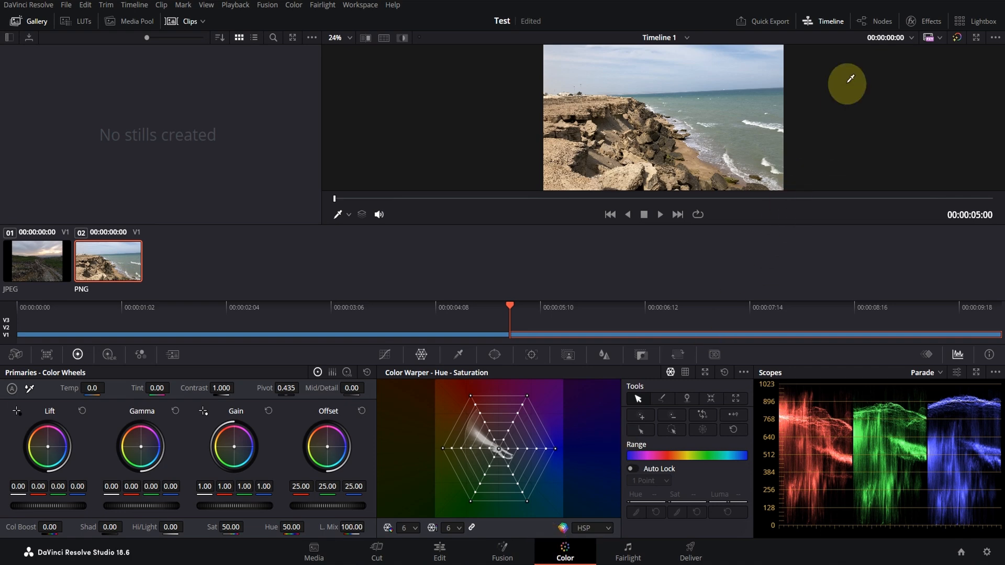
click(882, 21)
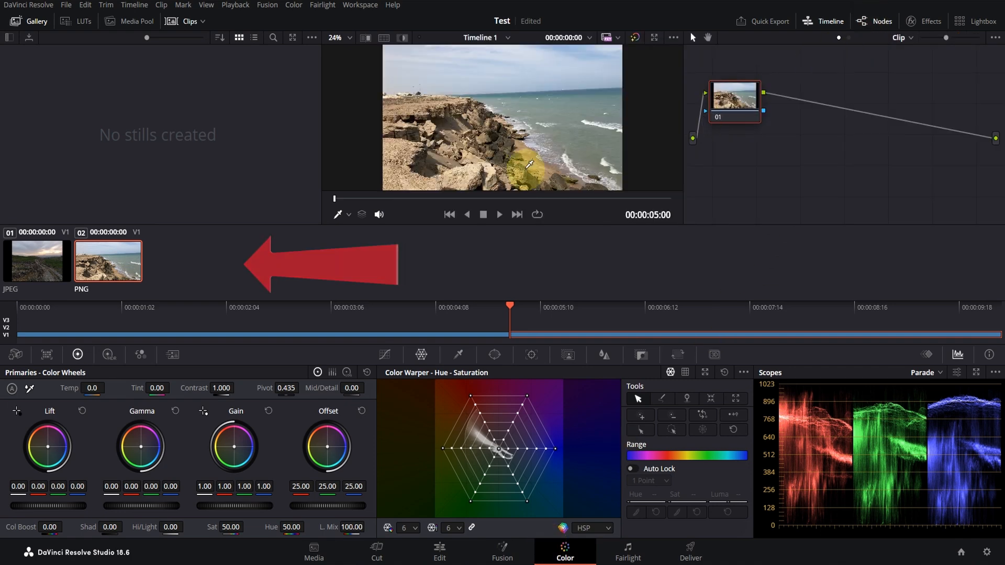
click(36, 259)
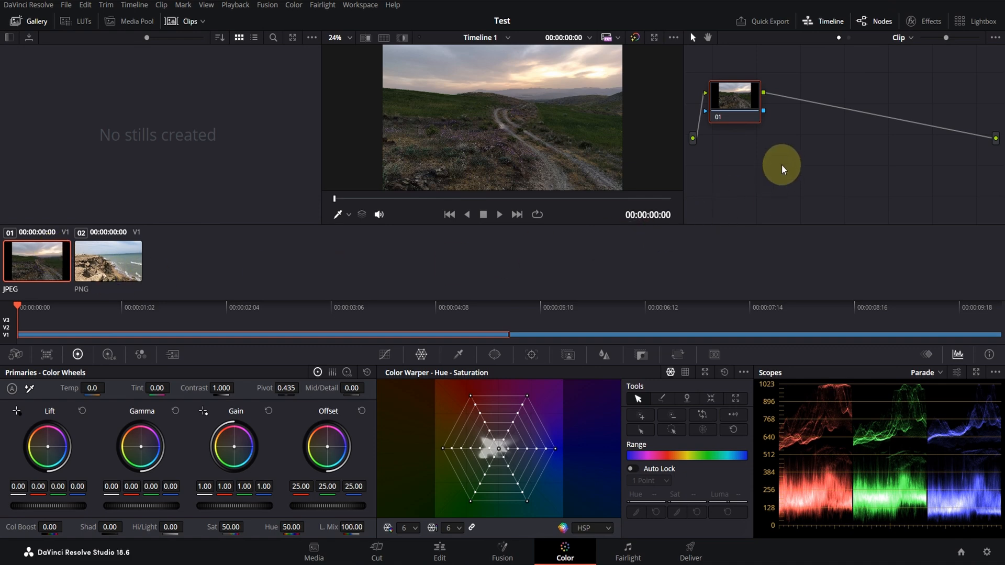
Step: Add a new Corrector node after node 01 from the node editor's Add Node menu
right_click(782, 164)
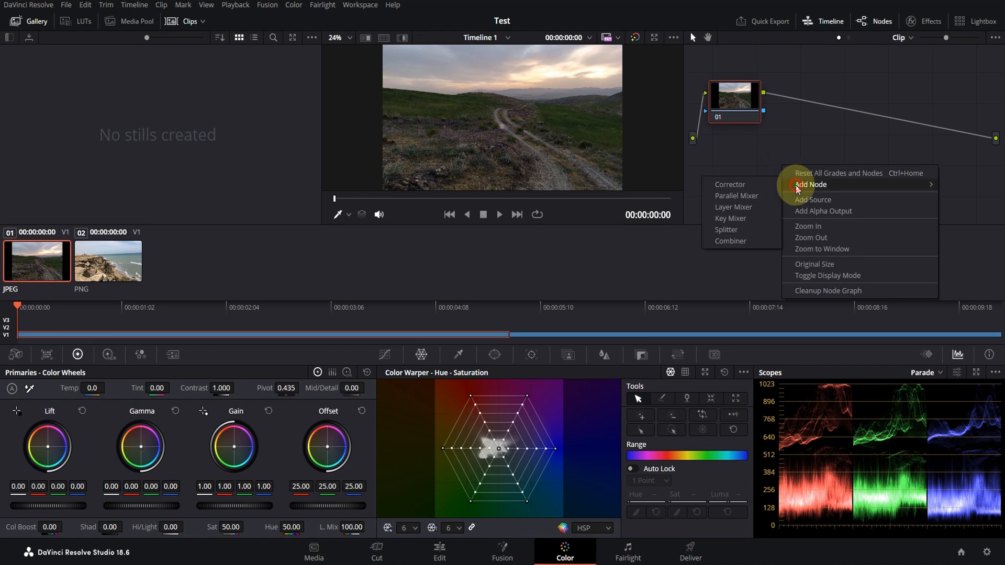
mouse_move(765, 188)
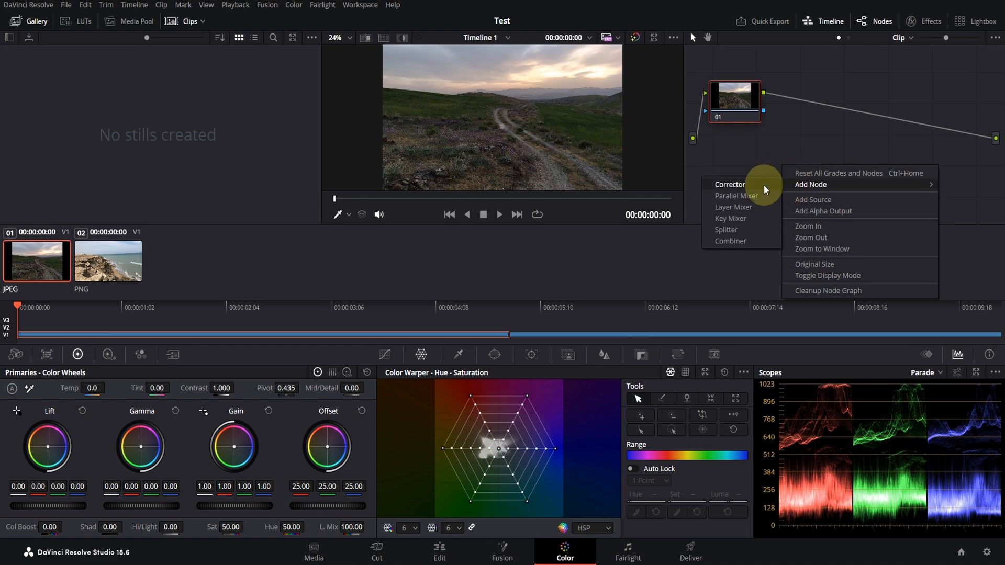
click(729, 185)
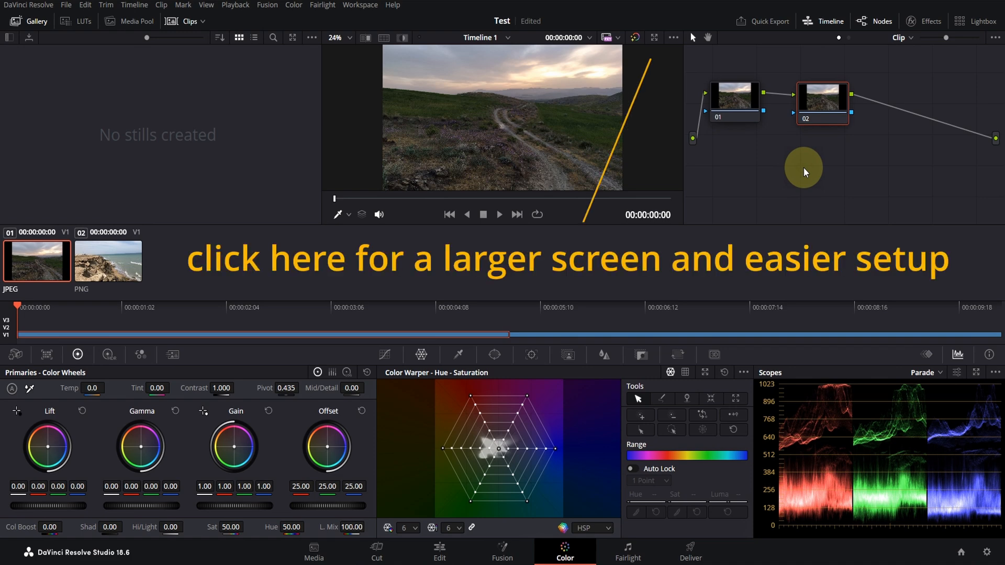
mouse_move(656, 37)
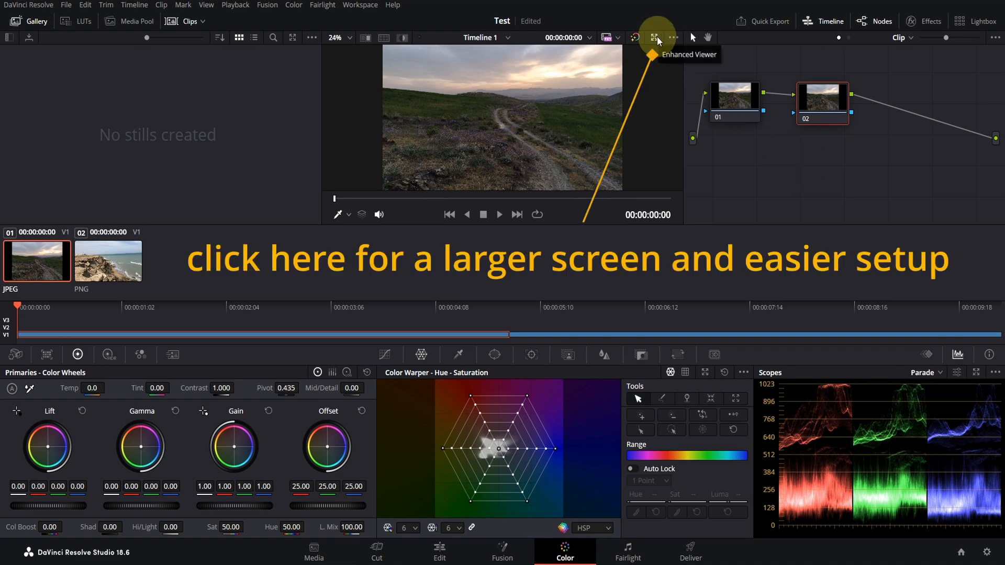
Step: Enlarge the viewer with the Enhanced Viewer mode for grading
click(655, 37)
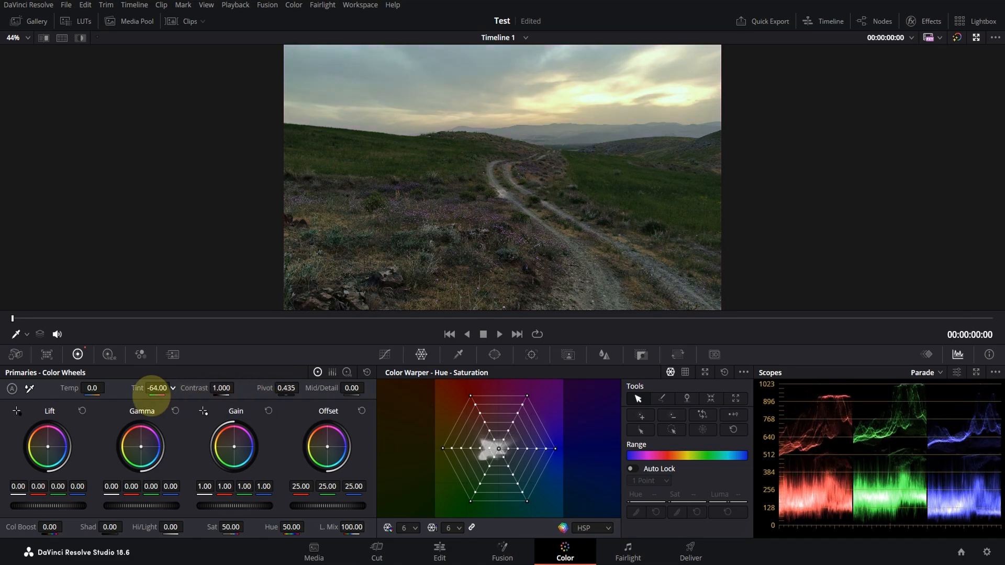
Step: Reset Tint to 0 and push Color Boost up to about 73.50 for vivid sky and hillside
double_click(156, 388)
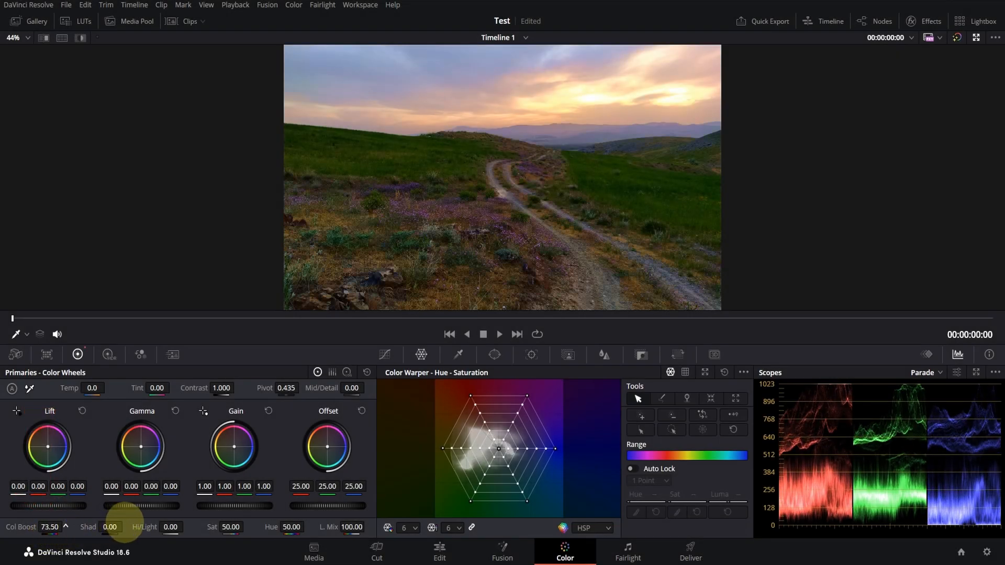
drag(64, 505, 26, 506)
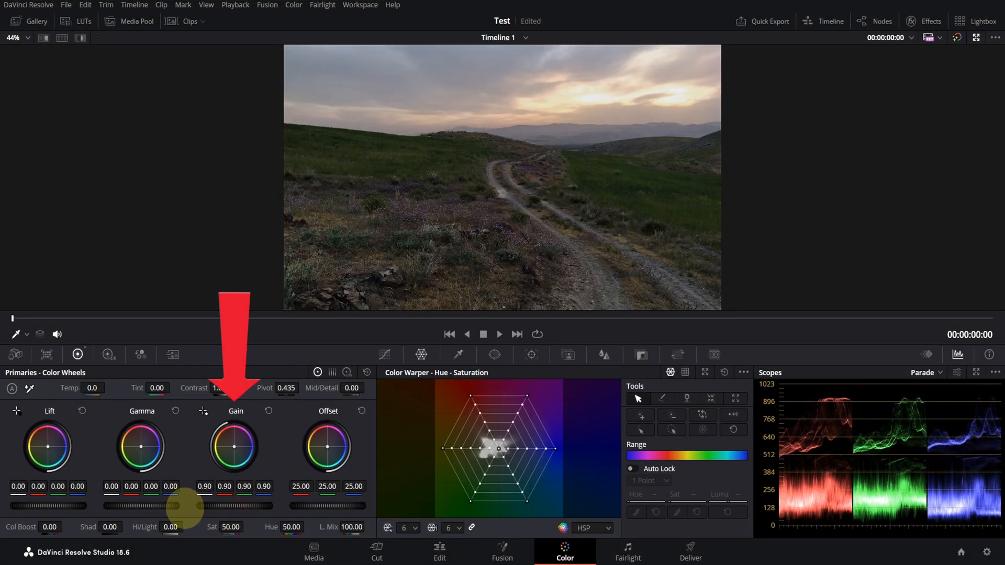
Step: Pull the Gain master wheel down to about 0.90 to tone down highlights
click(268, 411)
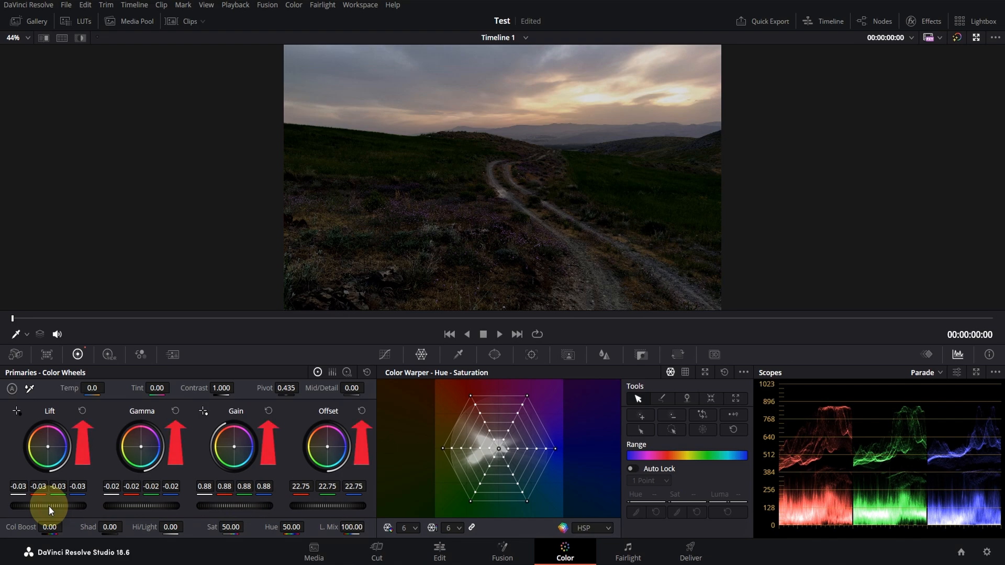
Step: Adjust the master wheels (gain 1.16, Sat 66.20, Hue 63.60) and bypass the grade to compare with the original
click(82, 412)
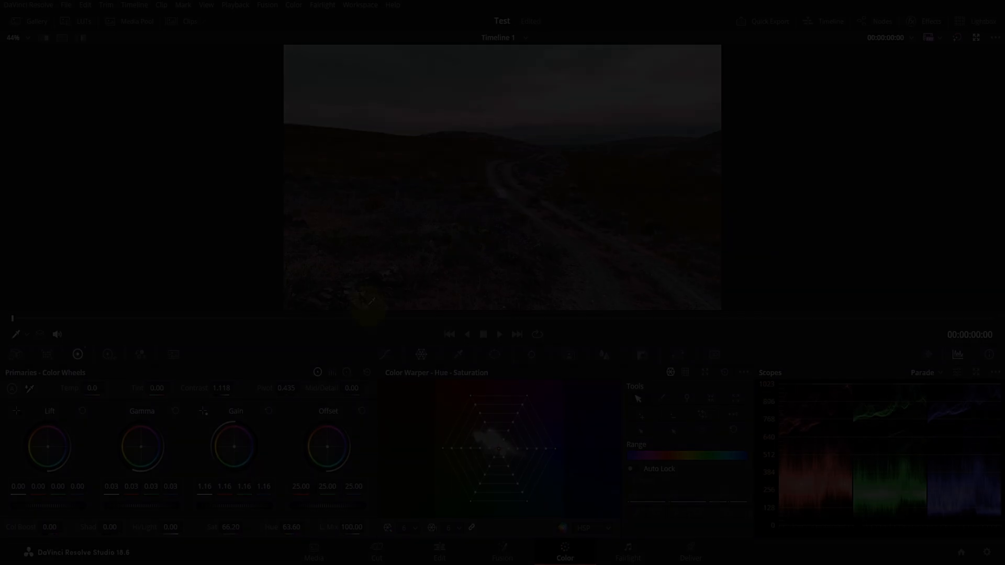
click(956, 37)
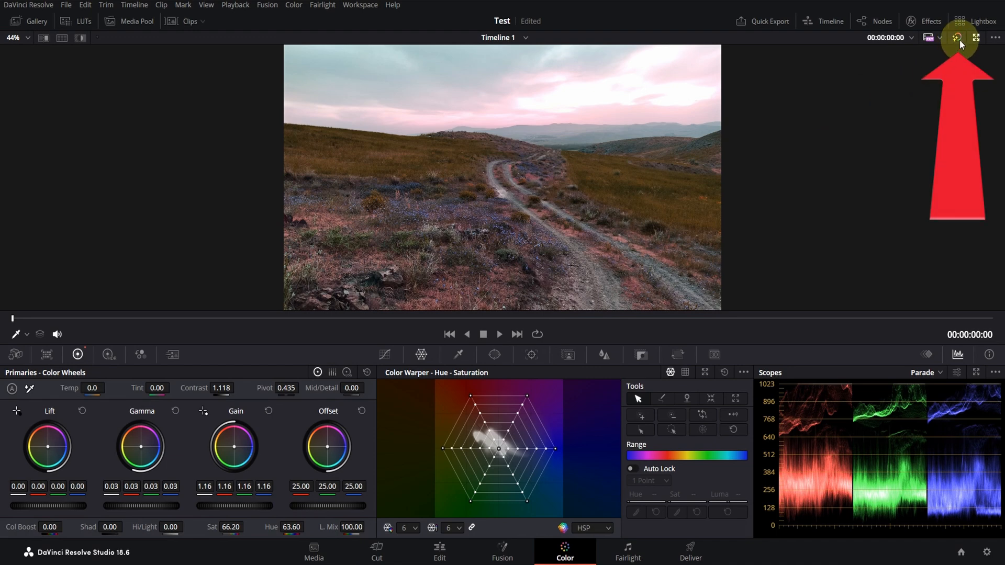
click(959, 38)
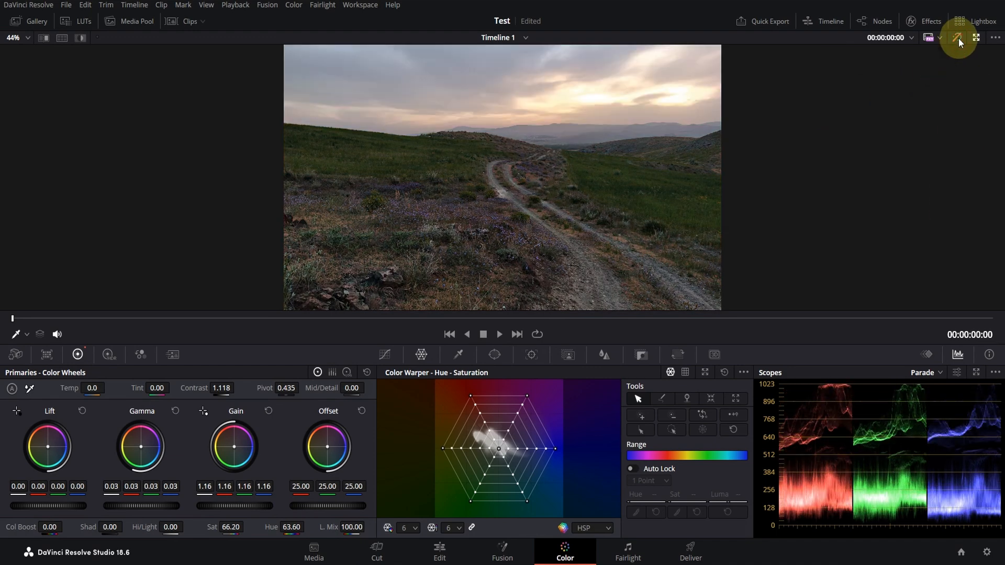